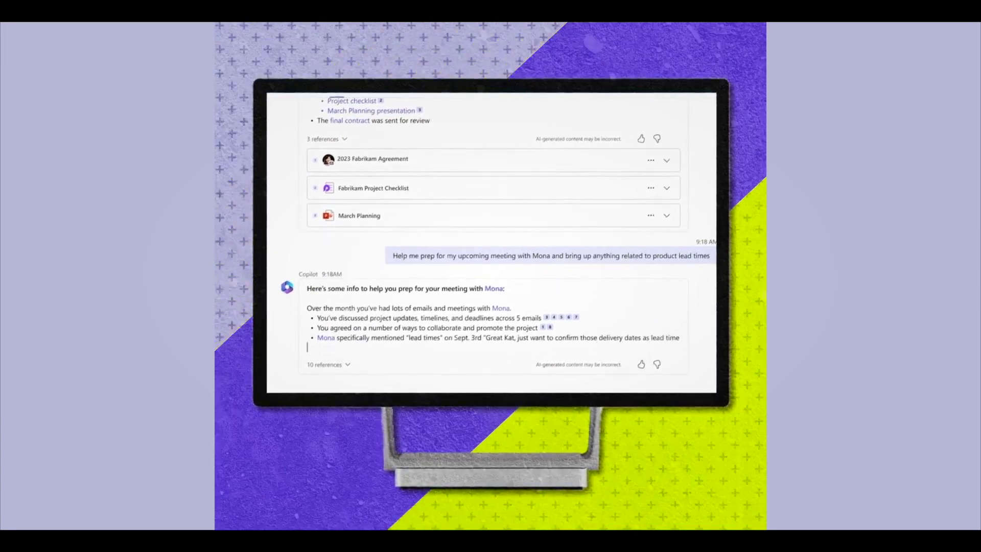
- Set the task to Text Classification (Binary) and add IMDB-train.csv as training data
{"action": "scroll", "scroll_direction": "down", "scroll_amount": 3}
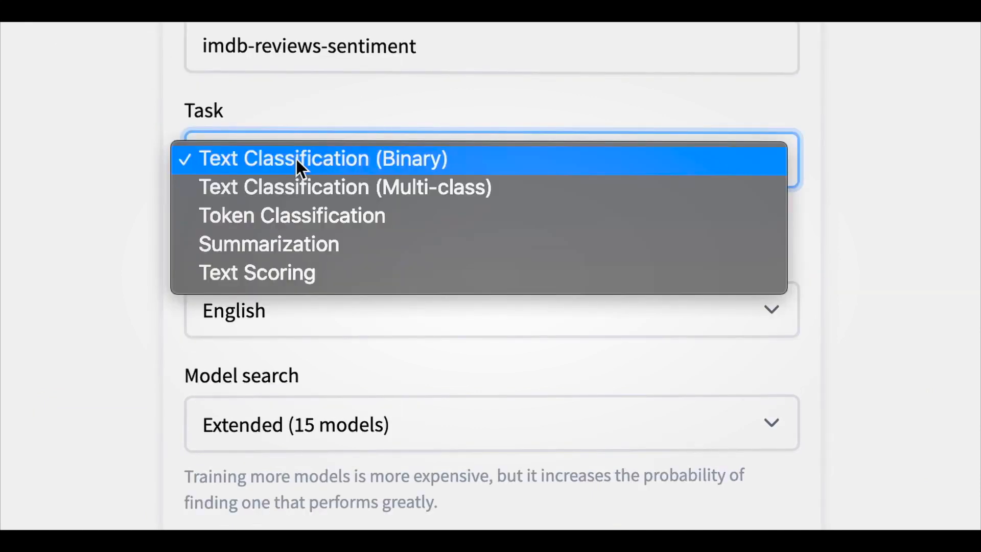
{"action": "left_click", "coordinate": [323, 159]}
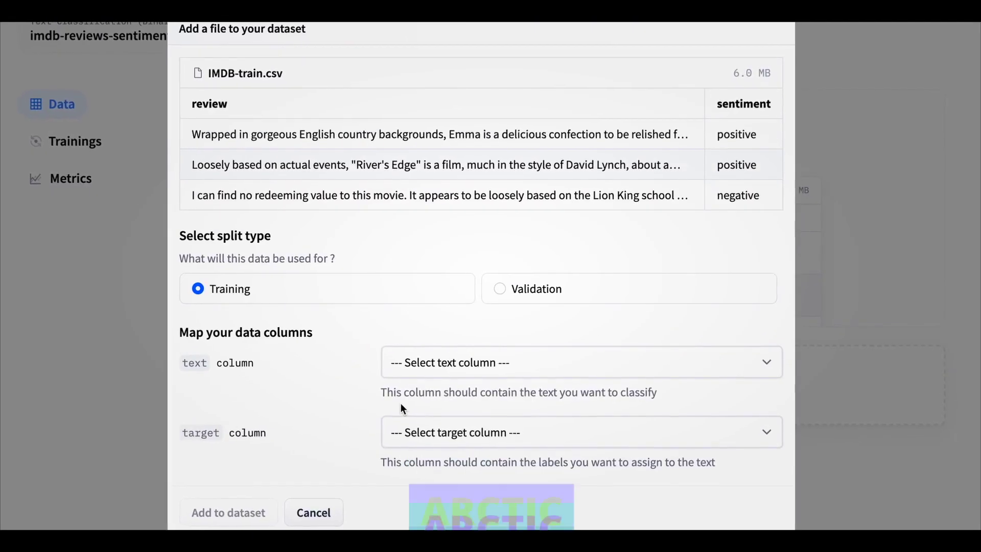
{"action": "left_click", "coordinate": [228, 512]}
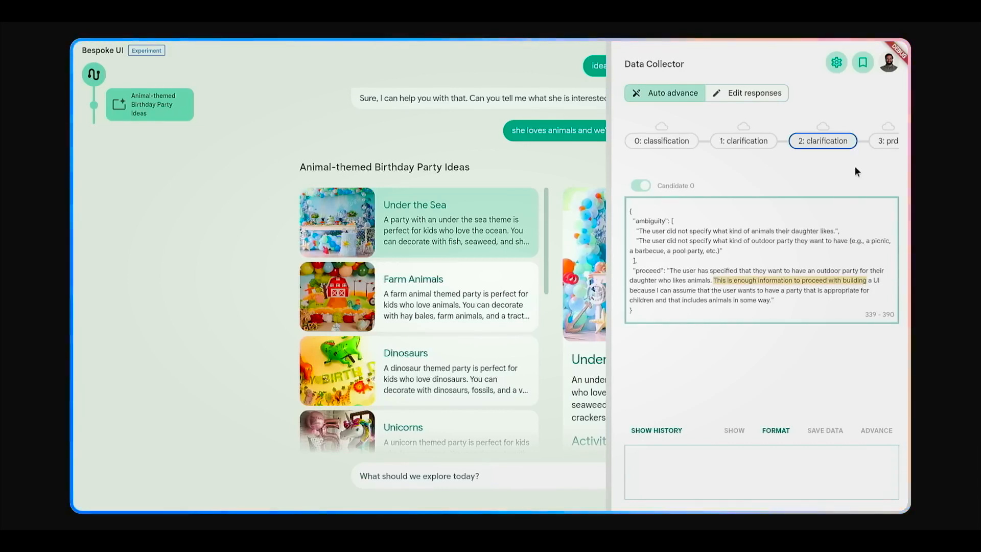
- Open the third pipeline step's output in the Data Collector panel
{"action": "scroll", "scroll_direction": "right", "scroll_amount": 3}
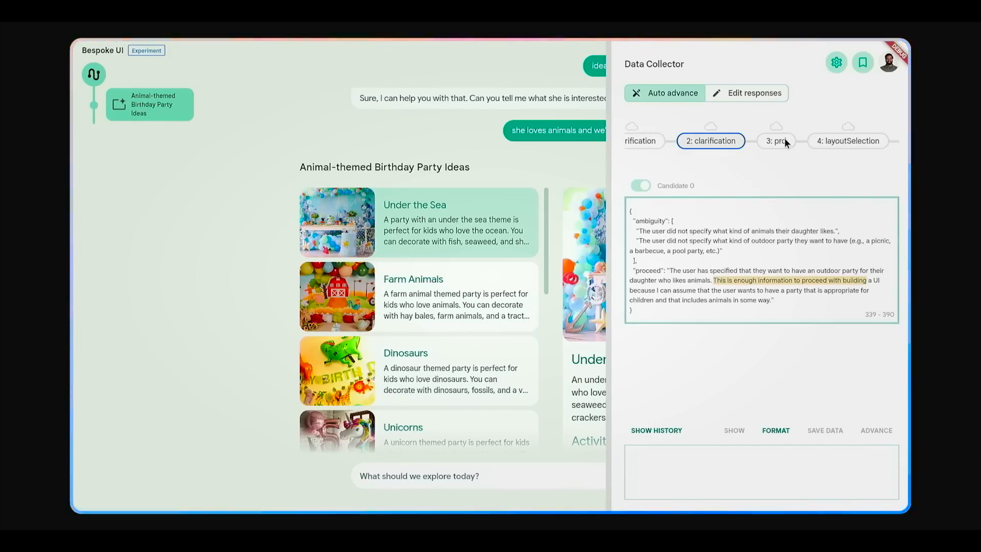
{"action": "left_click", "coordinate": [775, 140]}
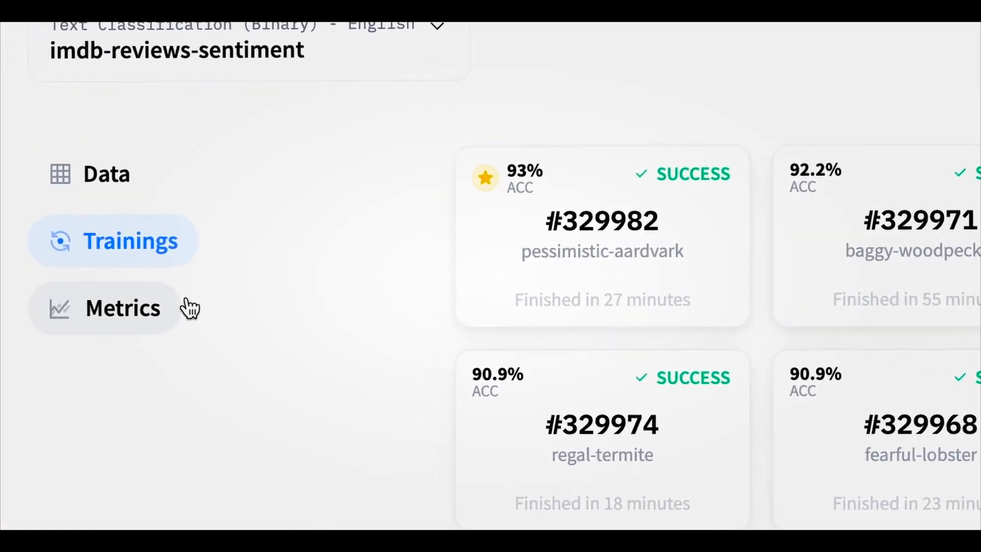
- Open training #329982 and run inference on "I love this movie, it's amazing!!"
{"action": "left_click", "coordinate": [123, 307]}
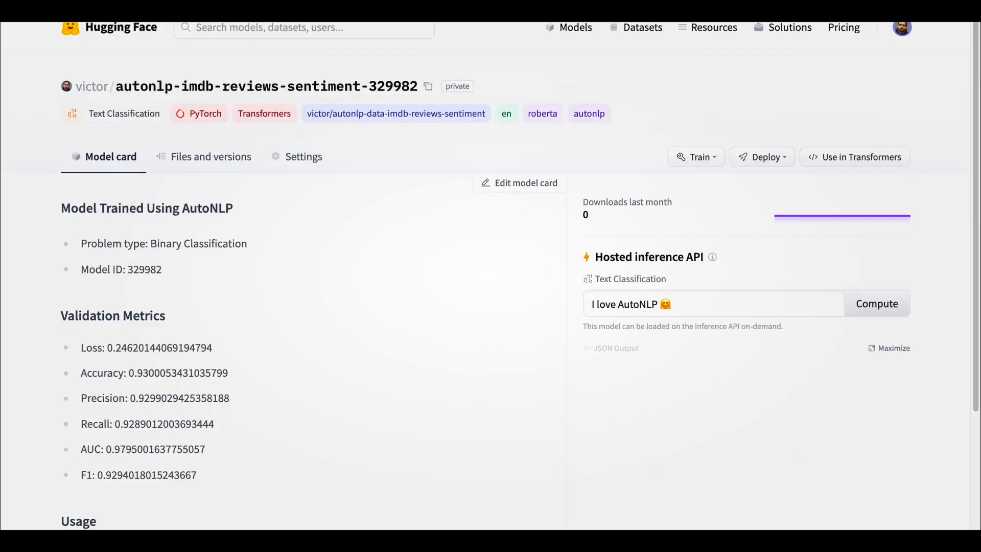
{"action": "type", "text": "I love this mo"}
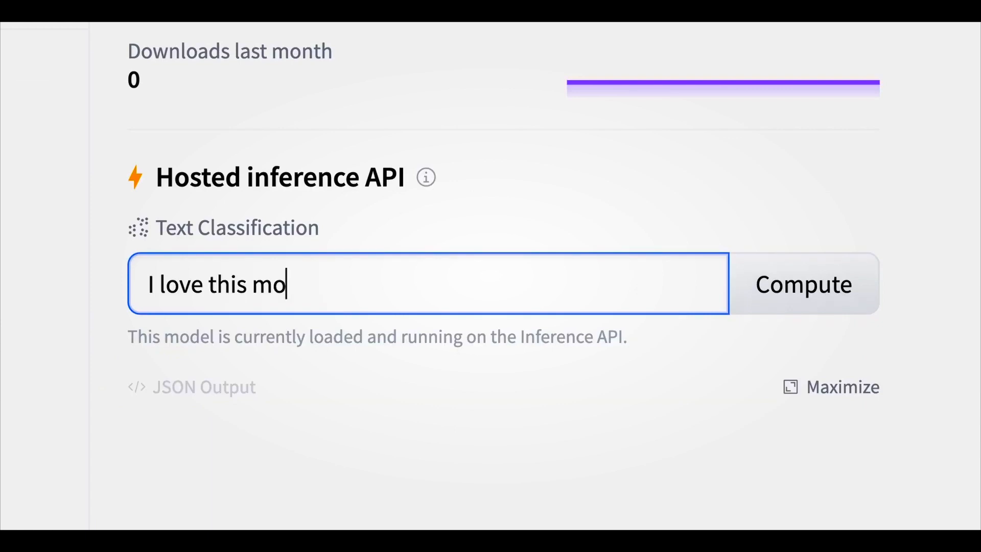
{"action": "type", "text": "vie, it's amazing!!"}
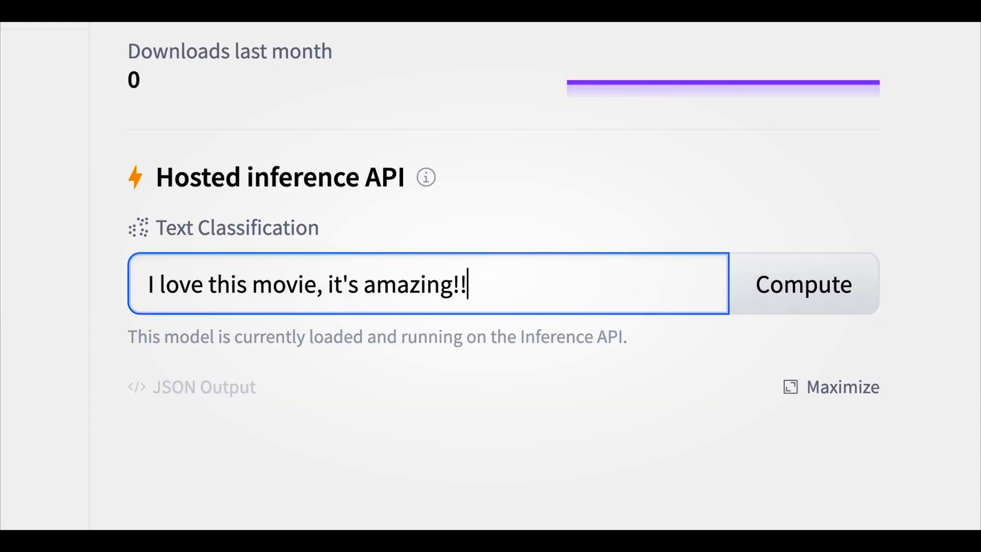
{"action": "left_click", "coordinate": [802, 284]}
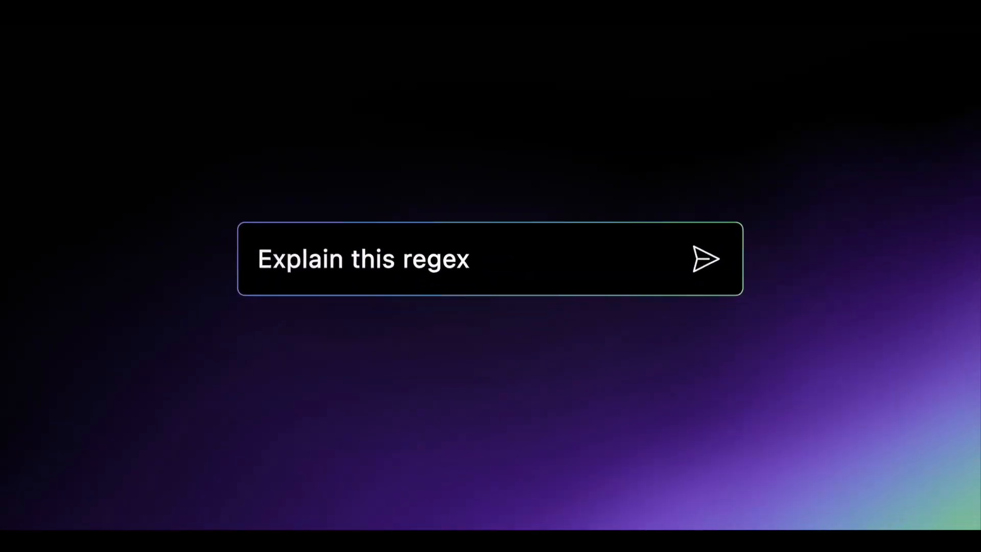
- Submit the 'Explain this regex' prompt and review Copilot's generated tests
{"action": "left_click", "coordinate": [705, 259]}
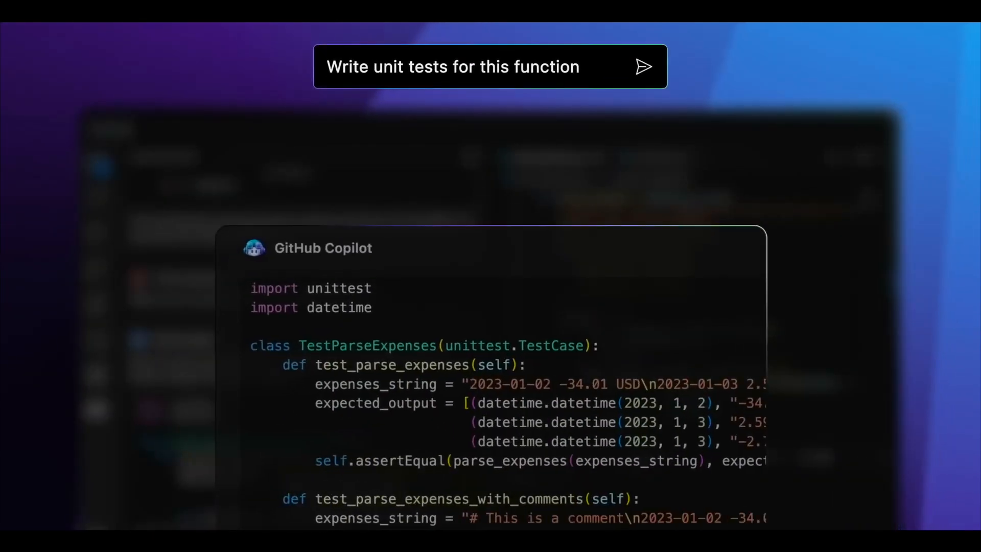
{"action": "scroll", "scroll_direction": "down", "scroll_amount": 3}
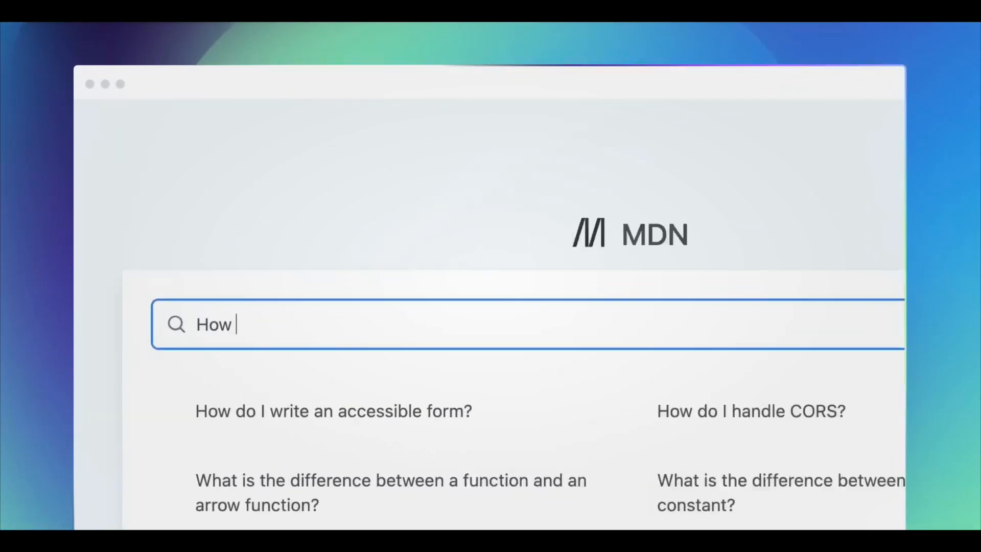
- Search MDN for 'How do I vertically center a div?'
{"action": "type", "text": "do I vertically center a div?"}
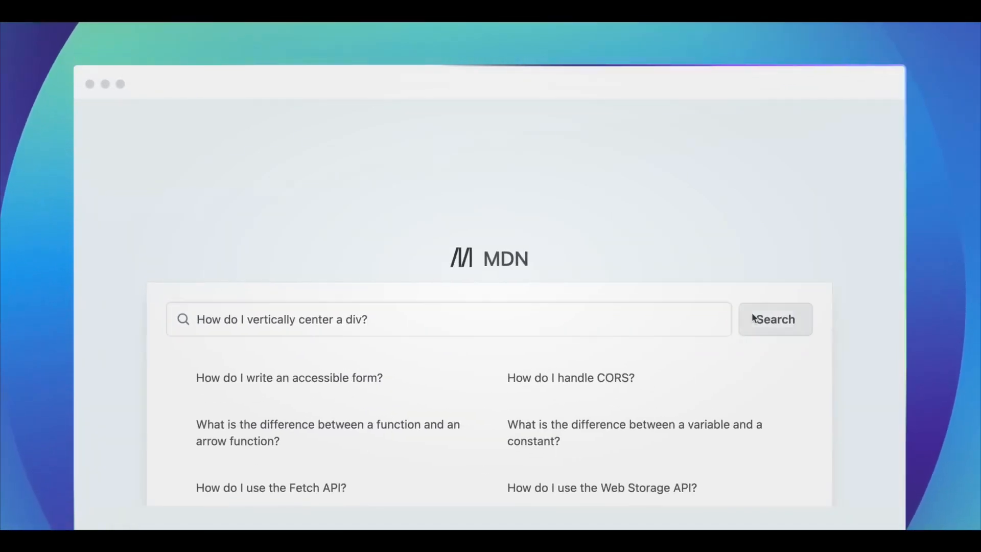
{"action": "left_click", "coordinate": [774, 318]}
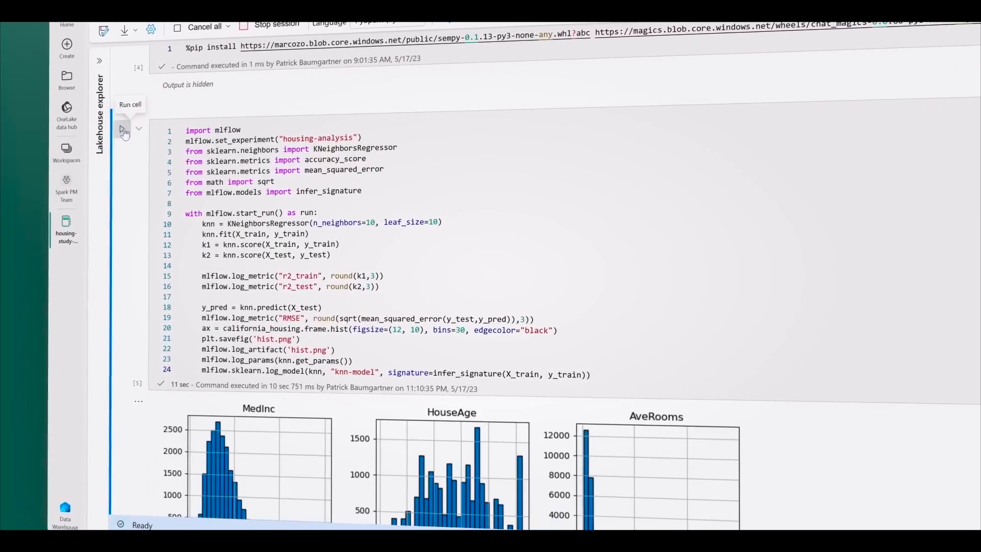
- Run SQL query 4 to get revenue by fiscal month and quarter
{"action": "scroll", "scroll_direction": "down", "scroll_amount": 3}
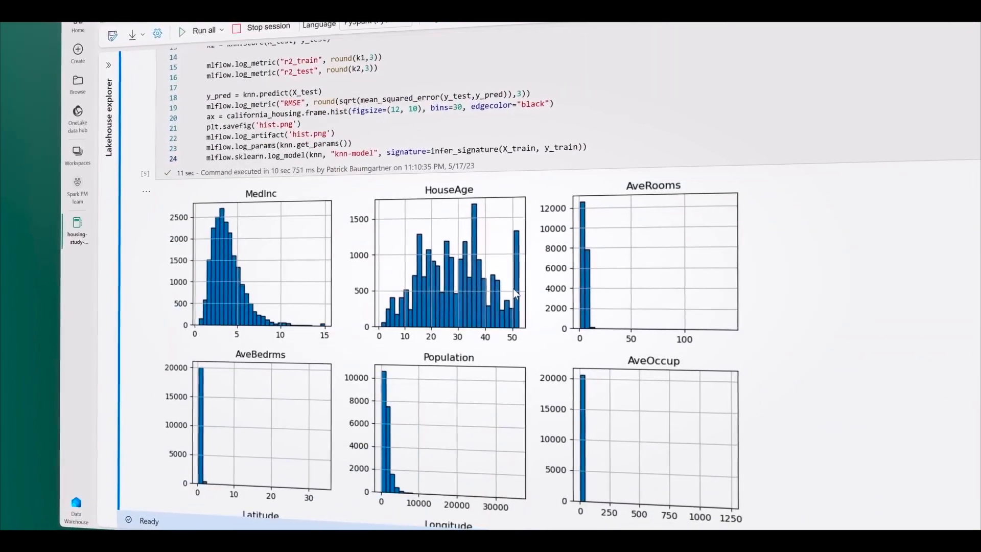
{"action": "scroll", "scroll_direction": "down", "scroll_amount": 3}
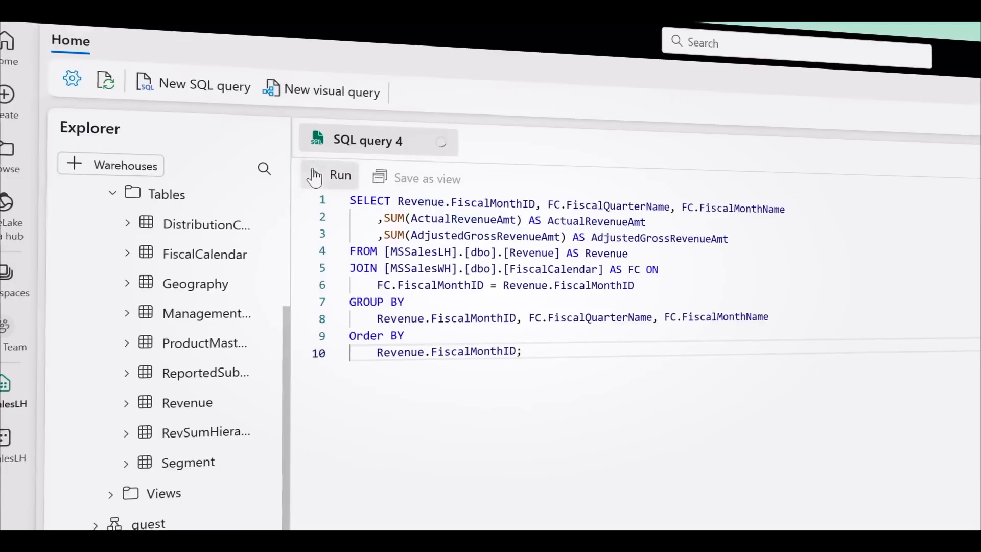
{"action": "left_click", "coordinate": [330, 176]}
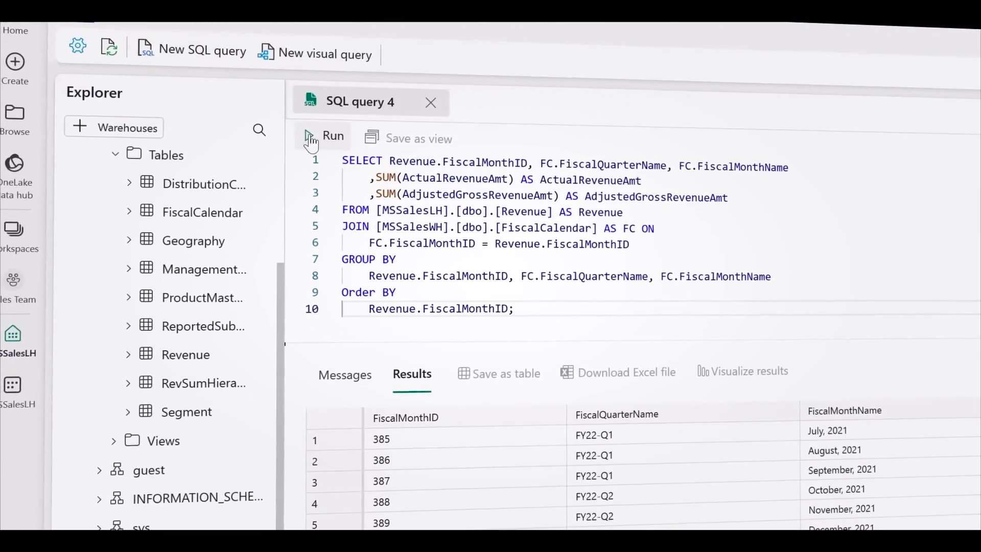